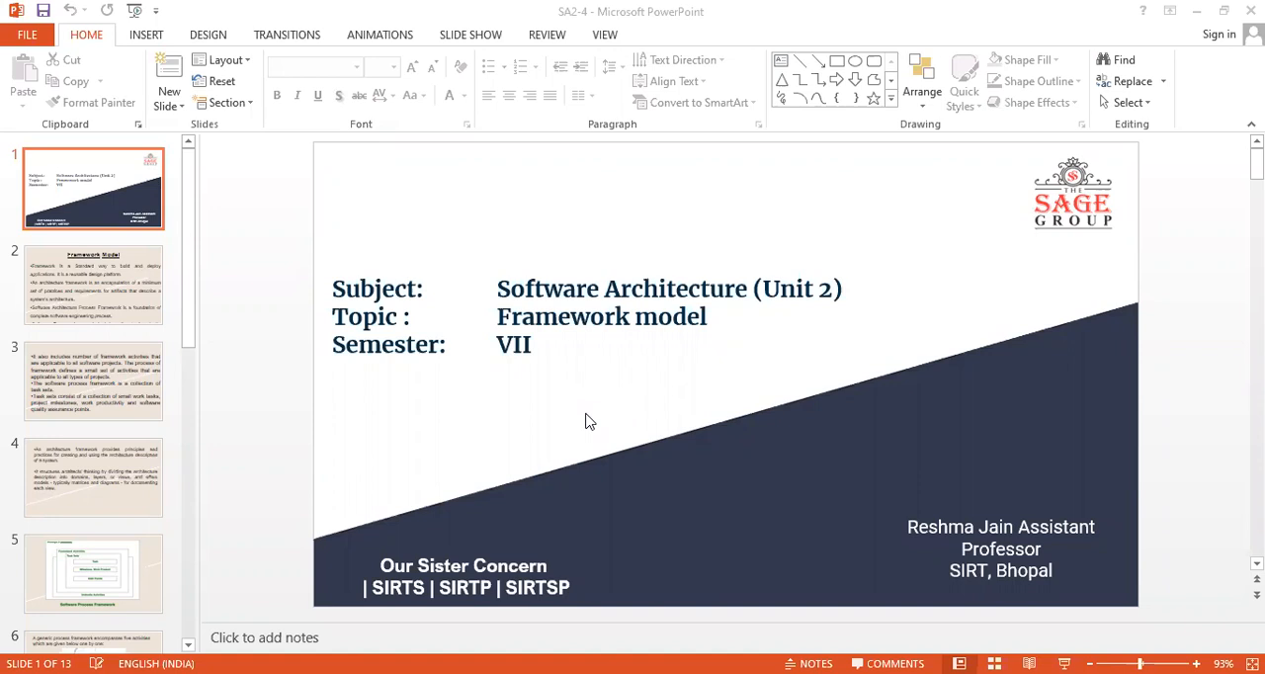
mouse_move(206, 289)
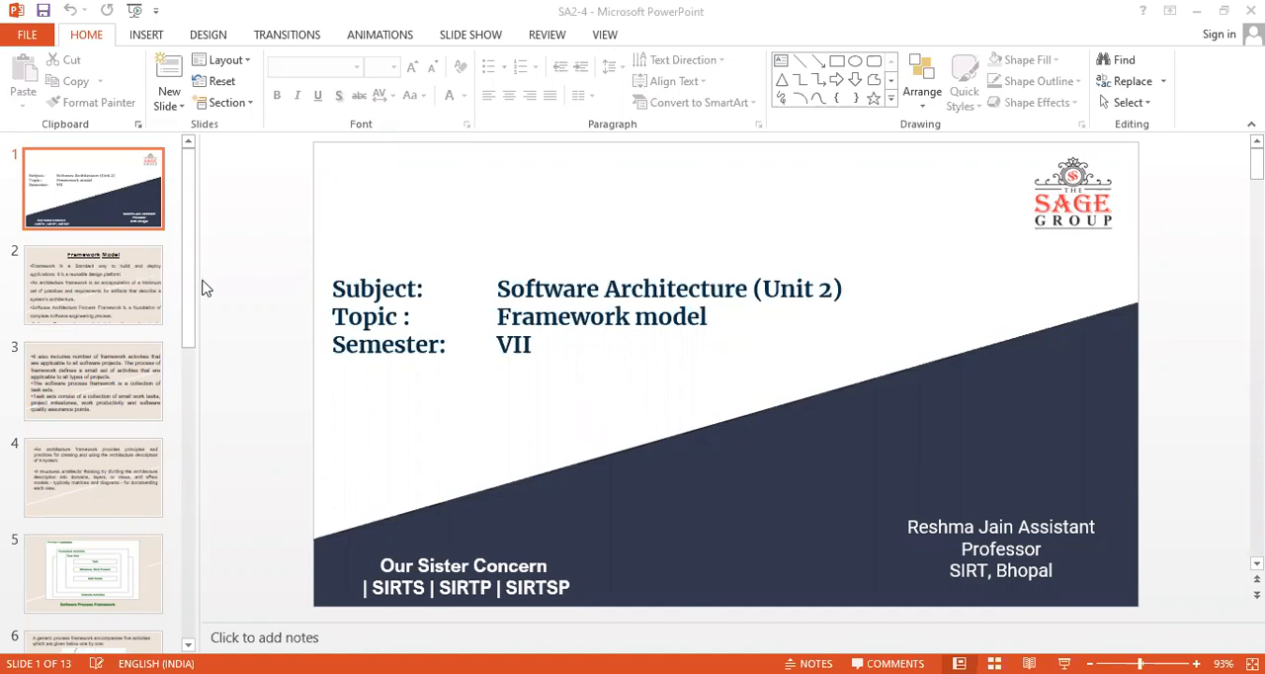
mouse_move(127, 289)
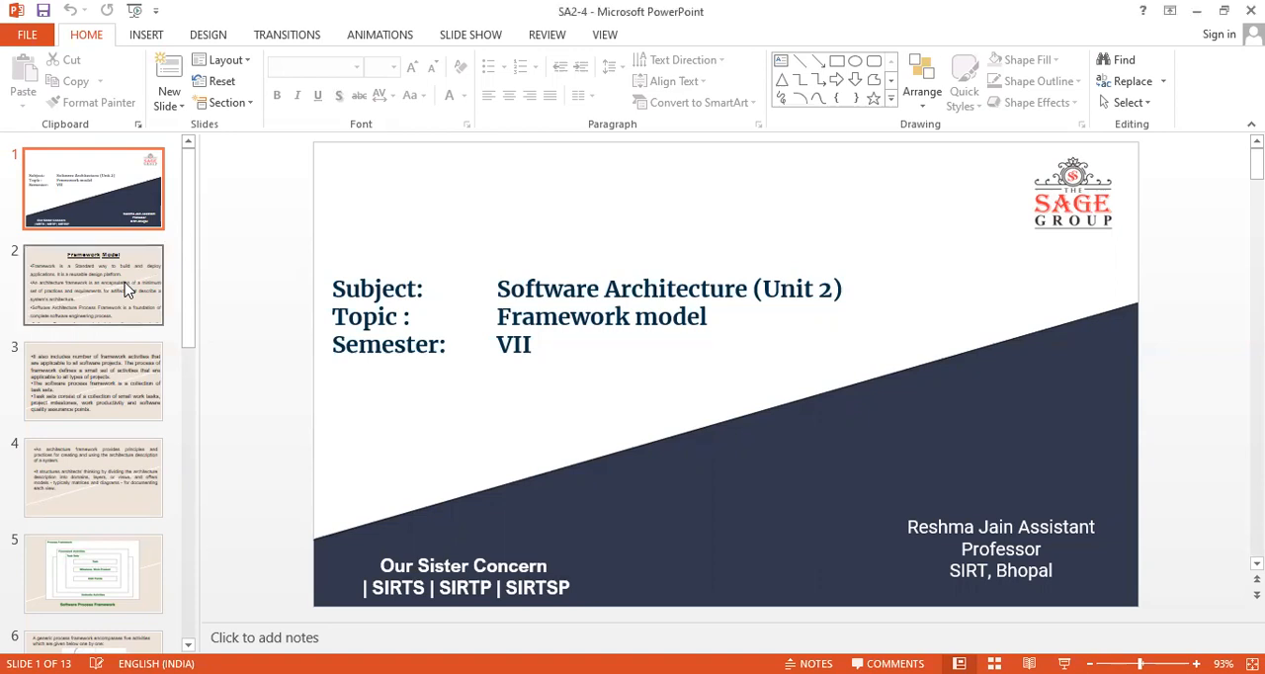
- Display slide 2, 'Framework Model', with its framework and architecture framework definitions
click(93, 285)
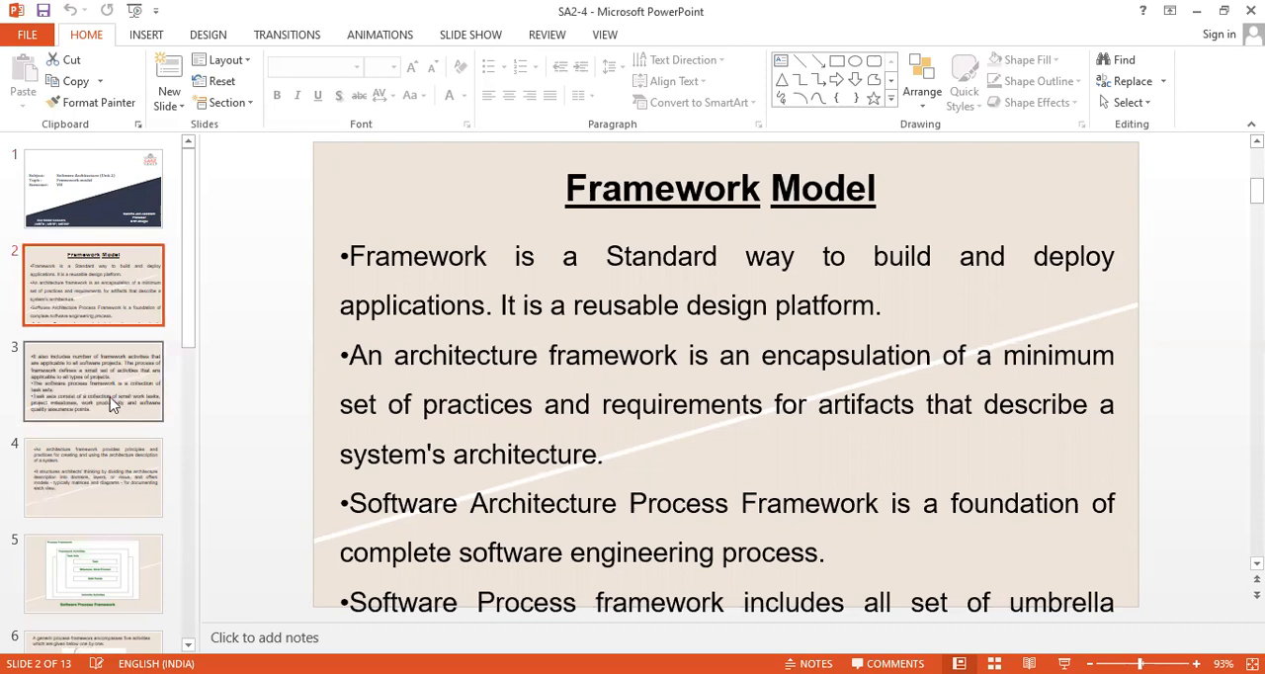
- Display slide 3 on framework activities, the process framework and task set contents
click(93, 382)
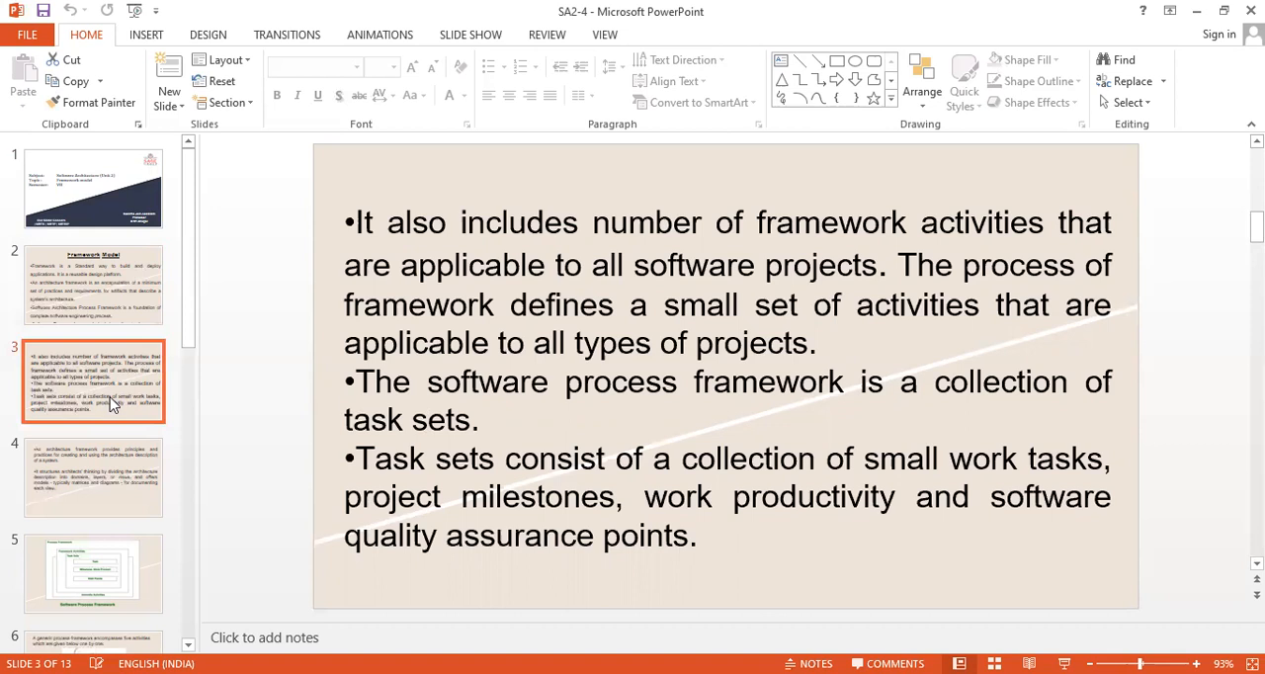
- Display slide 4 on how architecture frameworks structure thinking into domains, layers and views
click(95, 479)
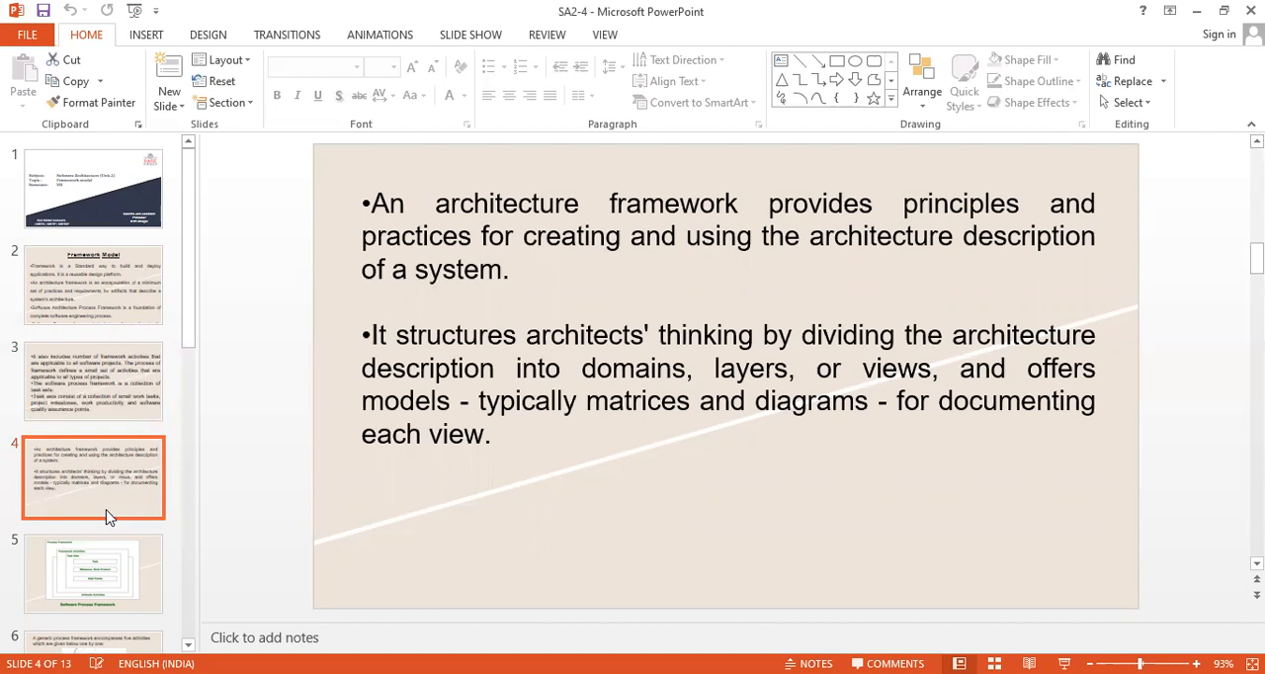
- Display slide 5, the Software Process Framework nested-box diagram
click(95, 574)
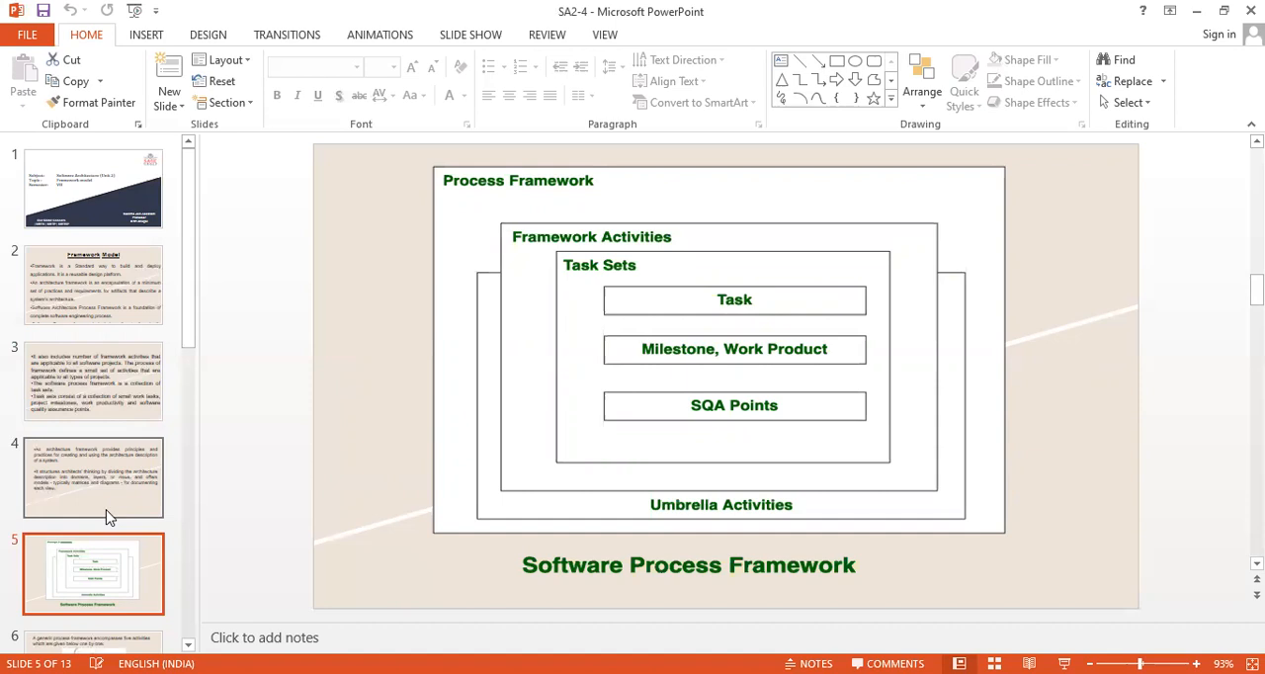
- Scroll the slide pane down to reach slide 6 with the five framework activity gears
scroll(down, 3)
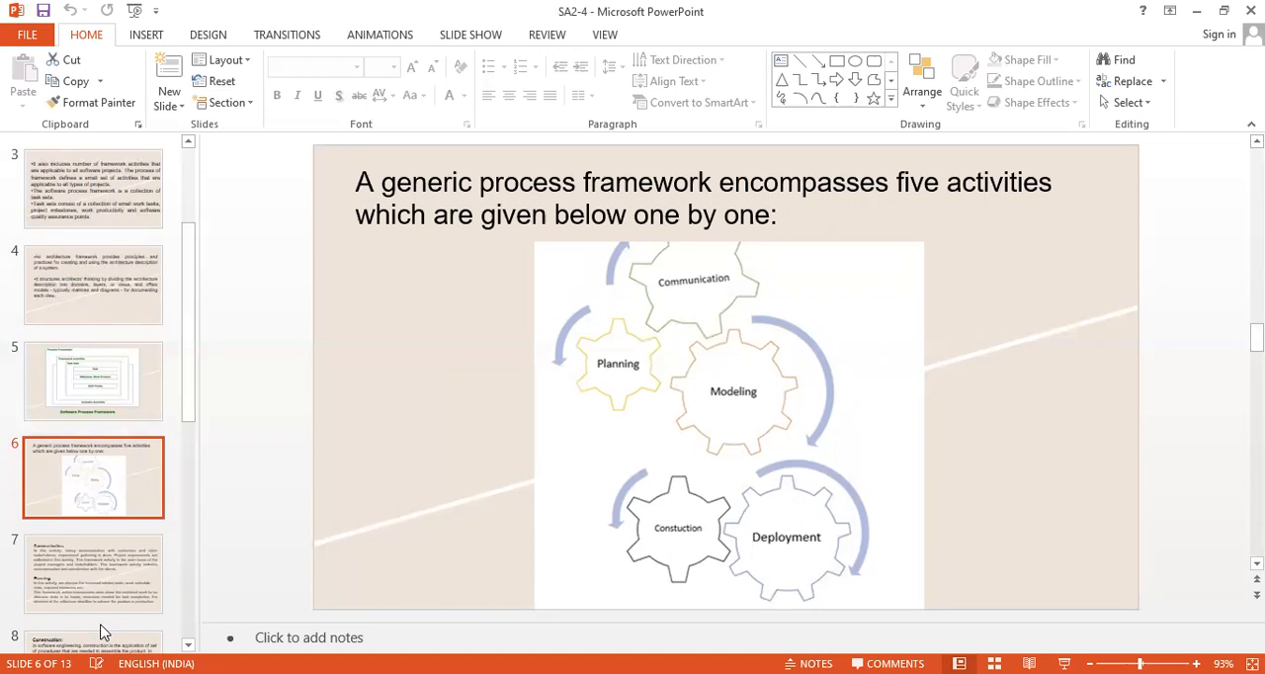
mouse_move(89, 574)
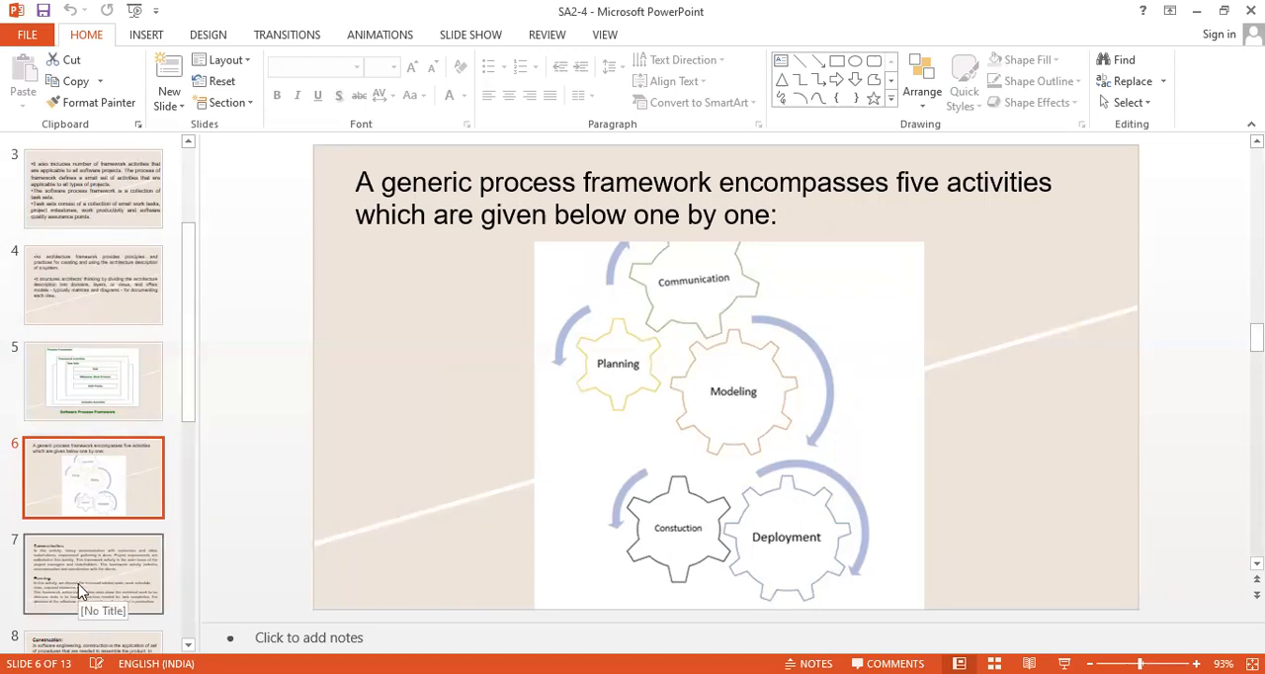
- Display slide 7 on the Communication and Planning framework activities
click(93, 573)
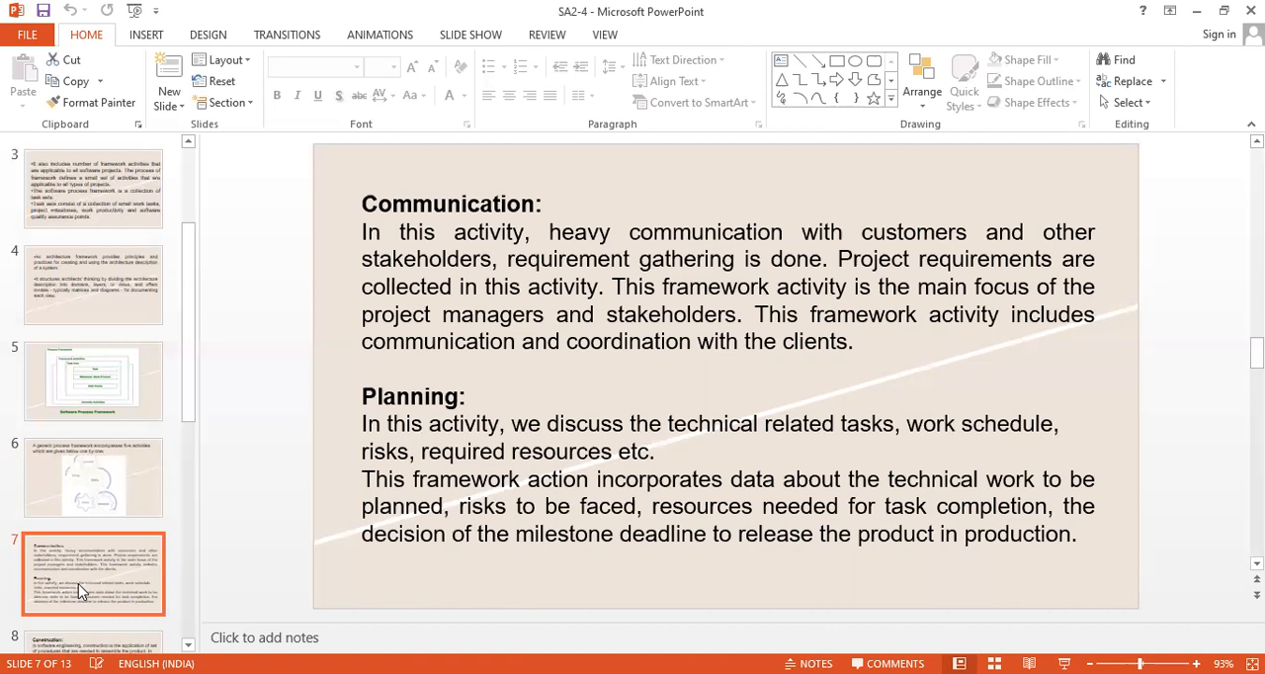
- Scroll the slide pane down to reach slide 8 on Construction and Deployment
scroll(down, 3)
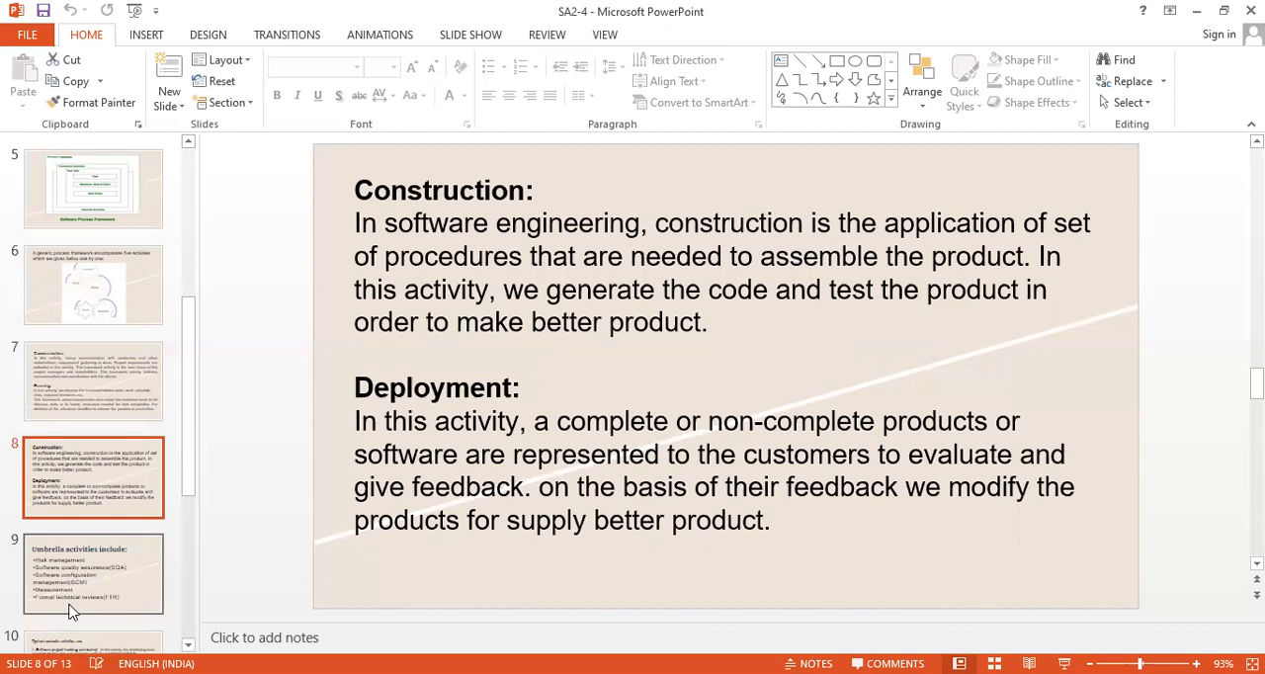
mouse_move(130, 621)
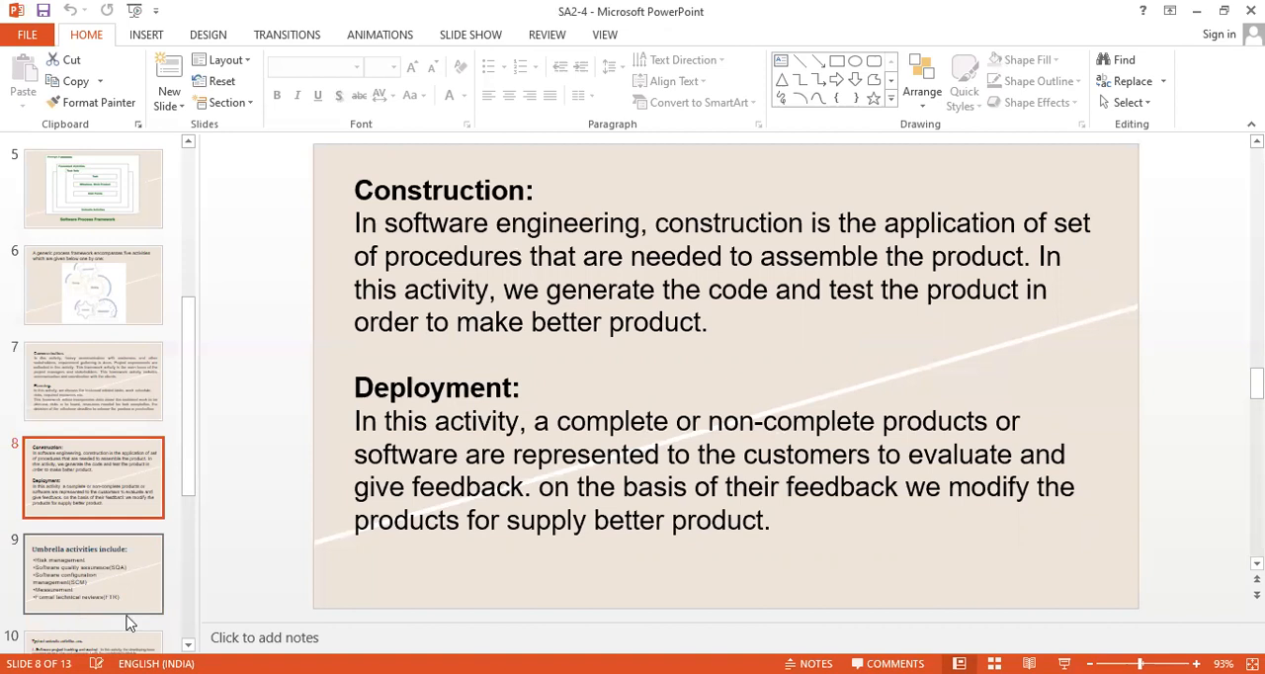
- Display slide 9 listing umbrella activities, then slide 10 on typical umbrella activities
click(93, 573)
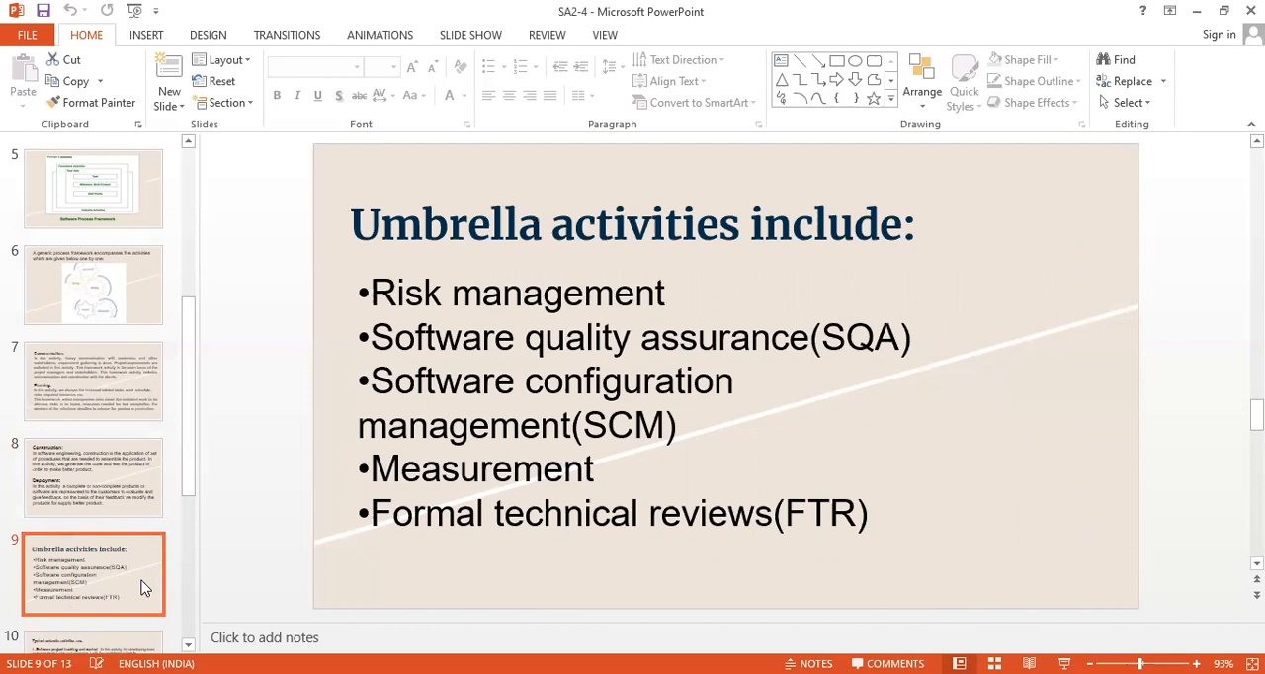
click(93, 473)
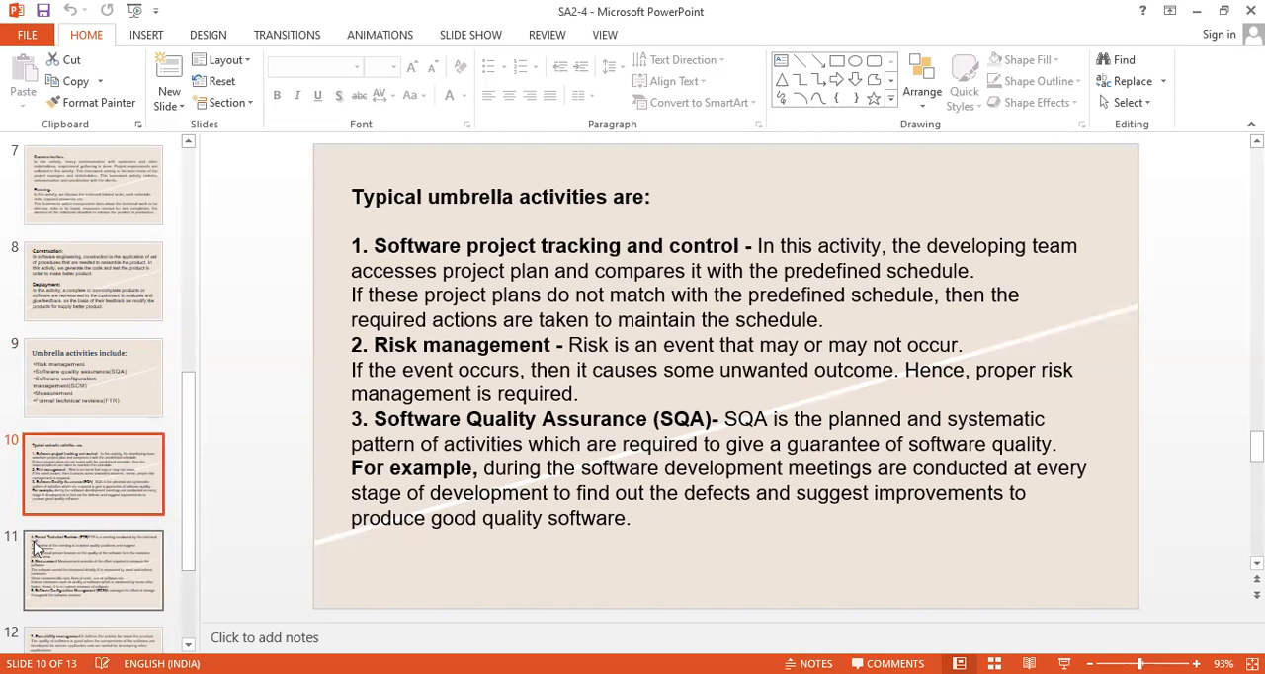
- Display slide 11 on Formal Technical Reviews, Measurement and Software Configuration Management
click(93, 569)
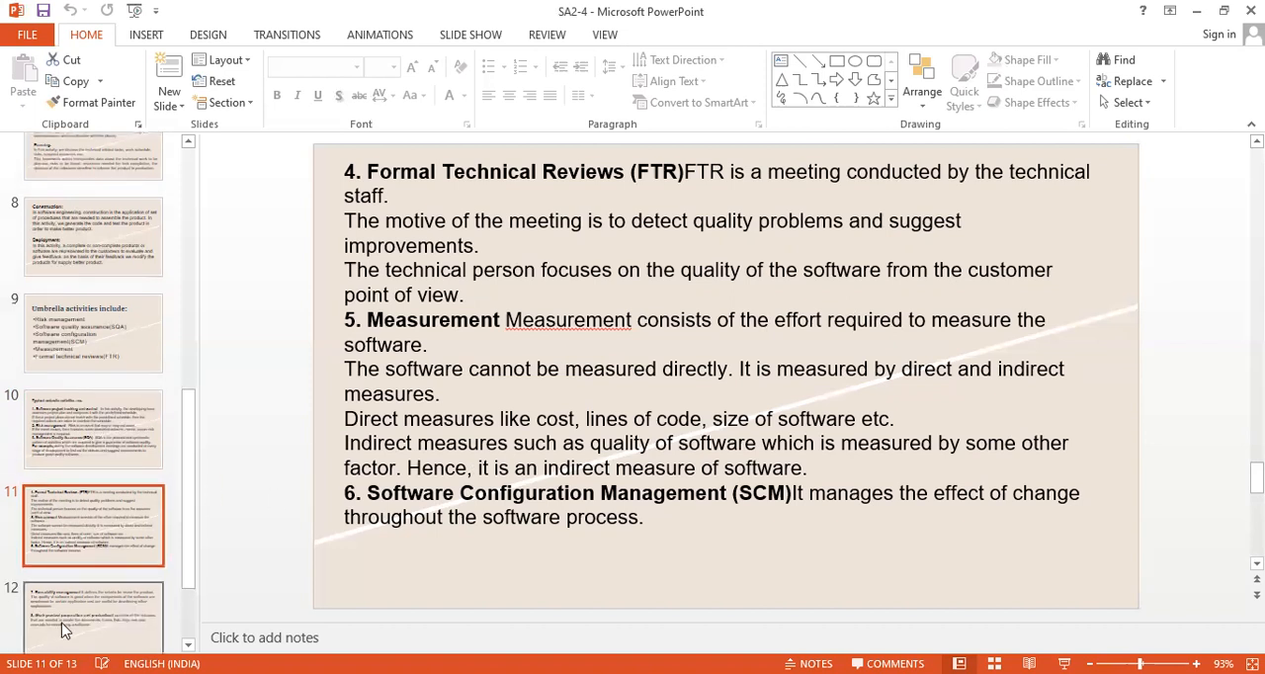
- Display slide 12 on Reusability management, then the closing slide 13 'Thank you!'
click(95, 493)
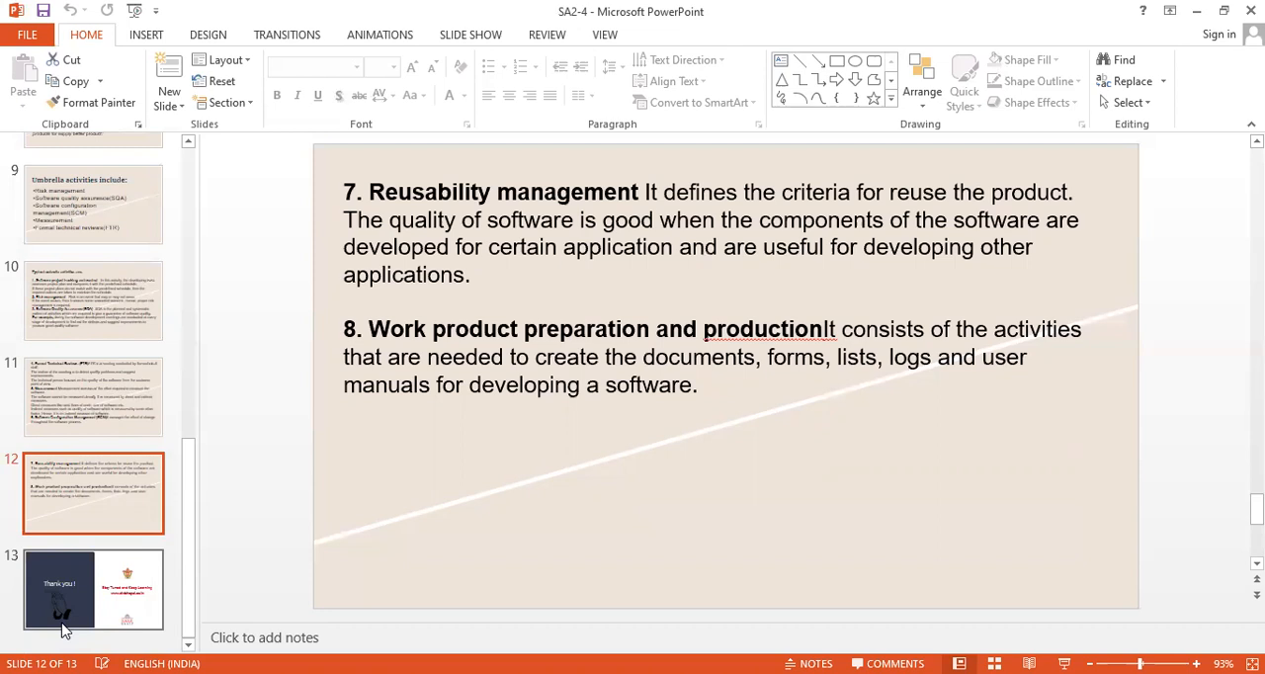
click(95, 589)
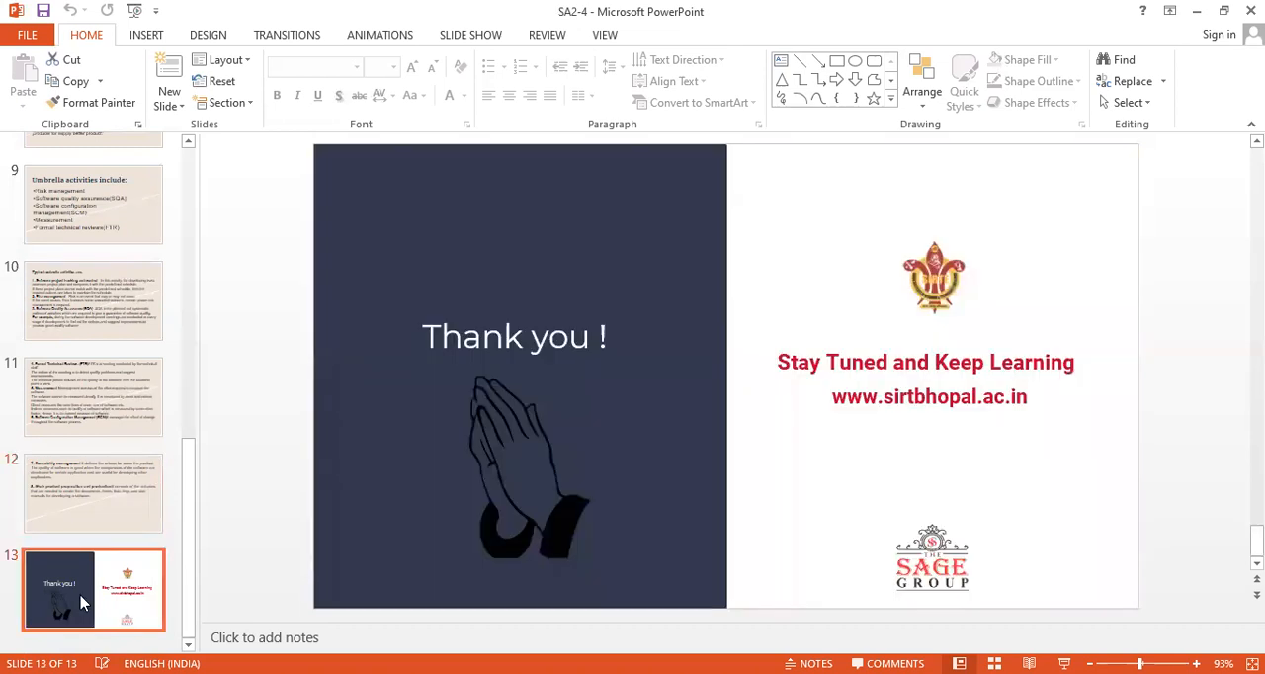